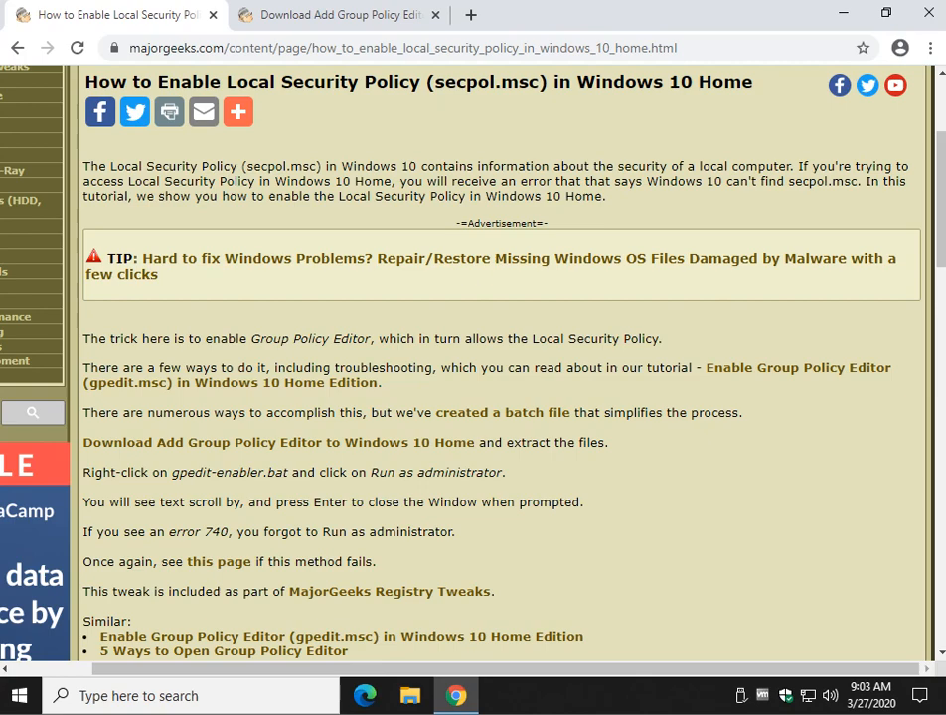
# Step: Scroll down the Local Security Policy tutorial to the Add Group Policy Editor download link
pyautogui.scroll(-3)
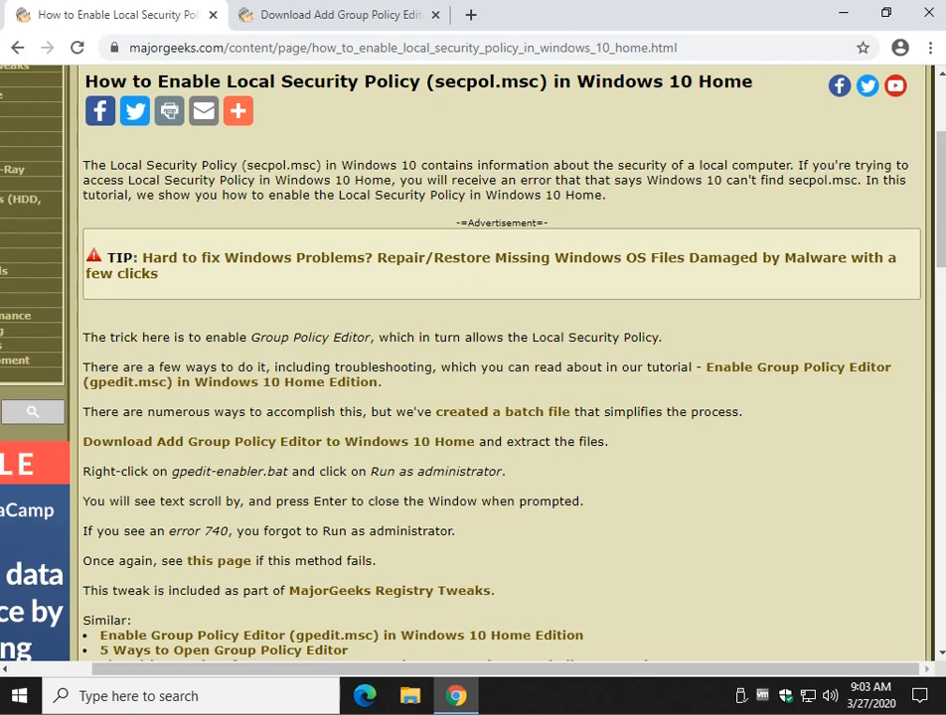
pyautogui.scroll(-3)
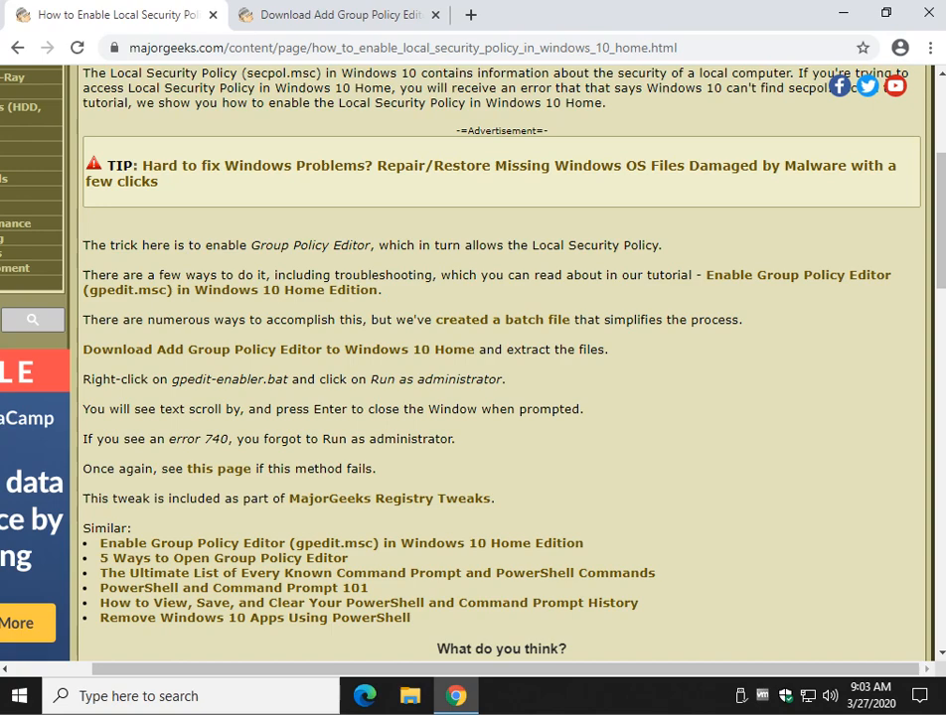
pyautogui.moveTo(278, 350)
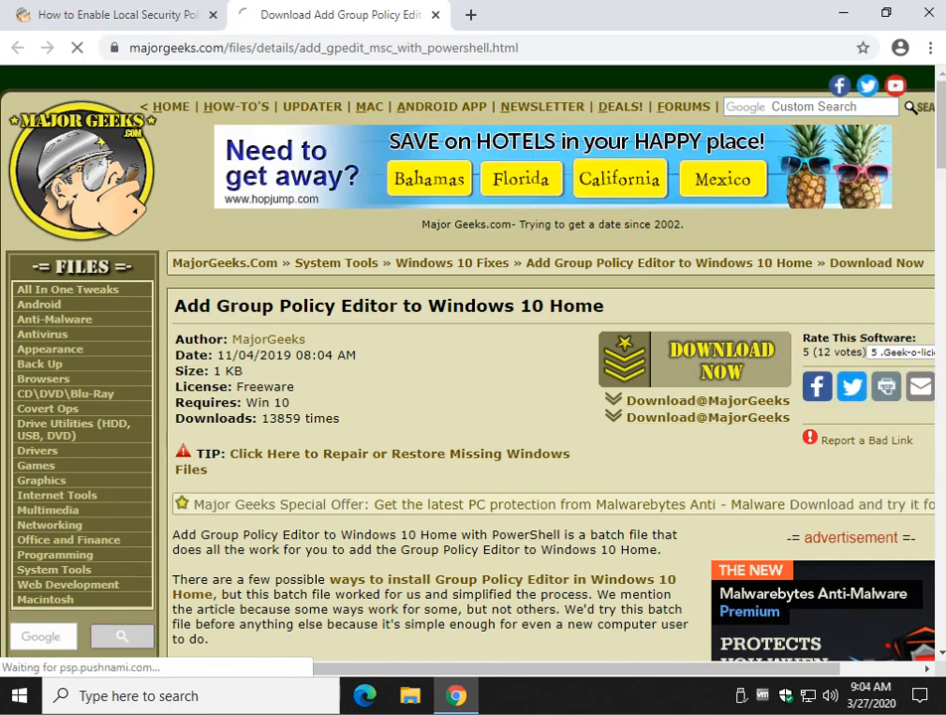
# Step: Download the Add Group Policy Editor to Windows 10 Home zip package
pyautogui.click(720, 357)
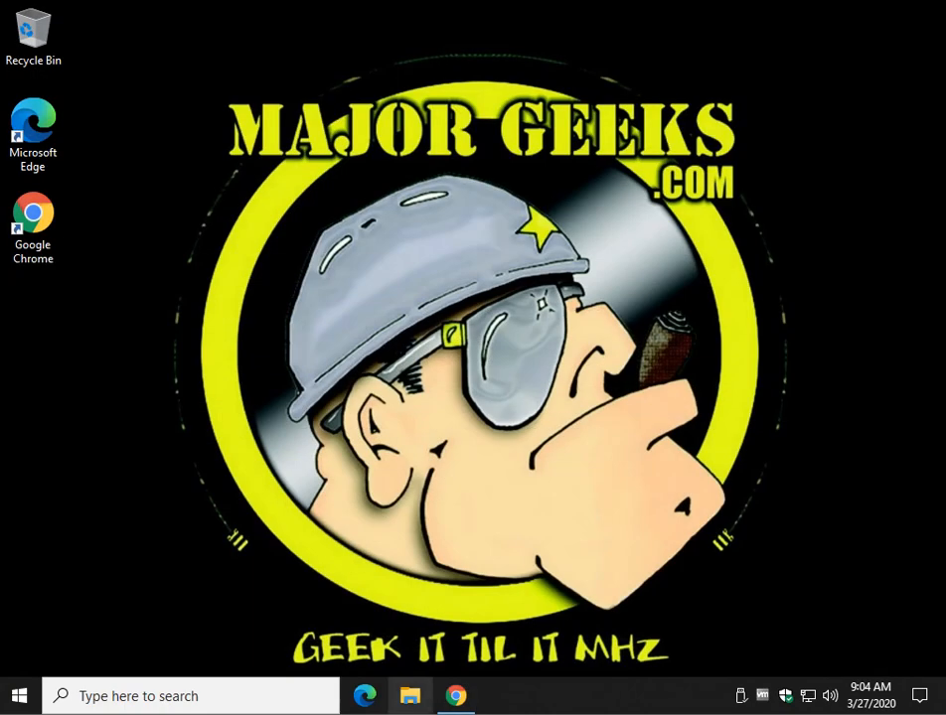
# Step: Extract all files from the downloaded zip into the suggested folder containing gpedit-enabler.bat
pyautogui.click(410, 696)
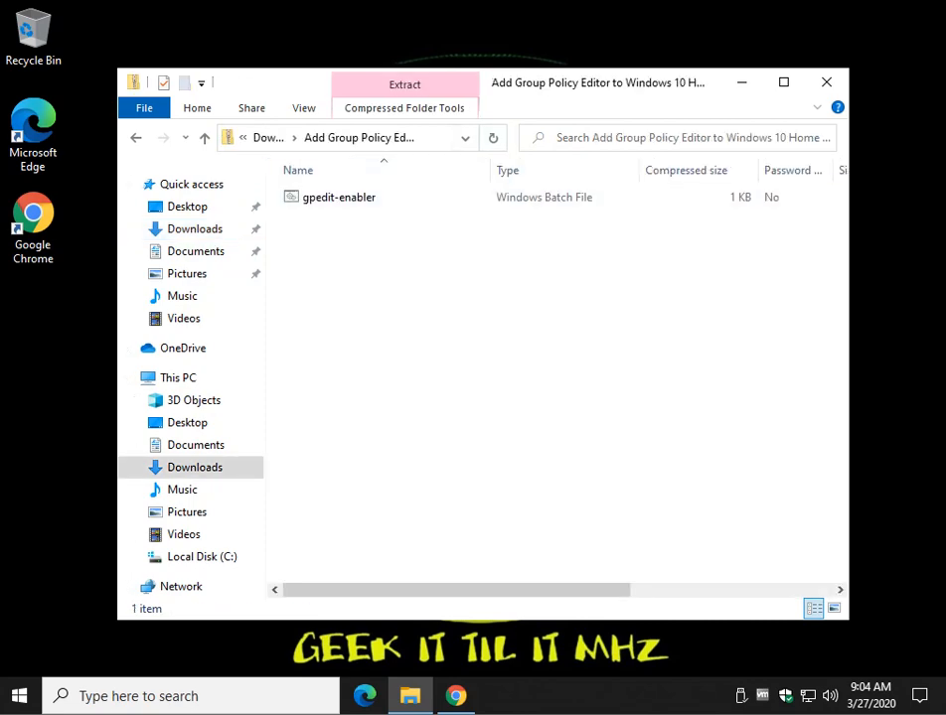
pyautogui.click(403, 103)
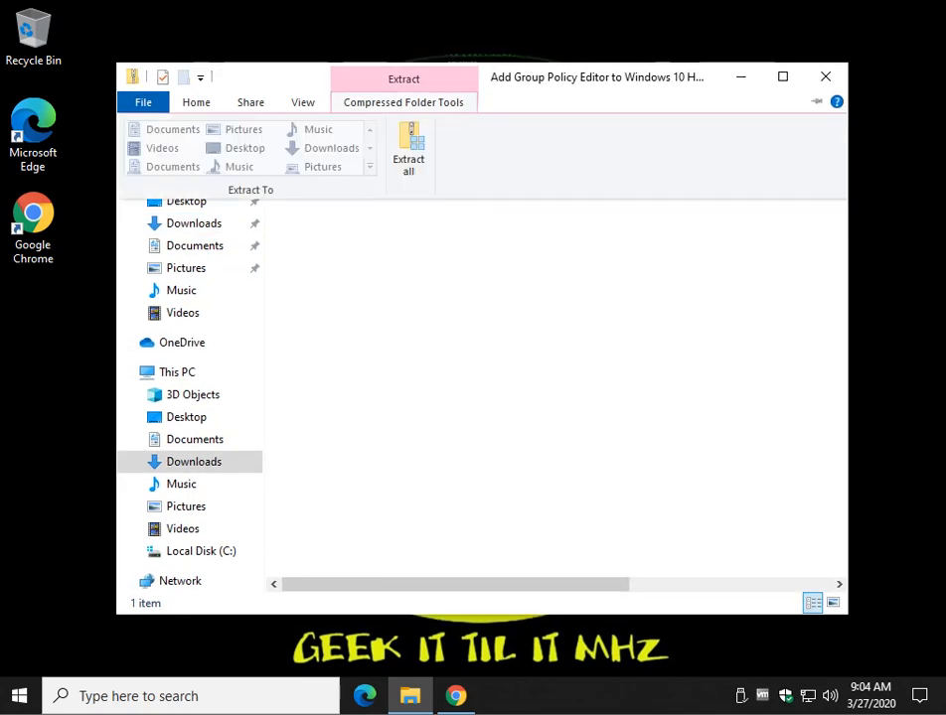
pyautogui.click(409, 149)
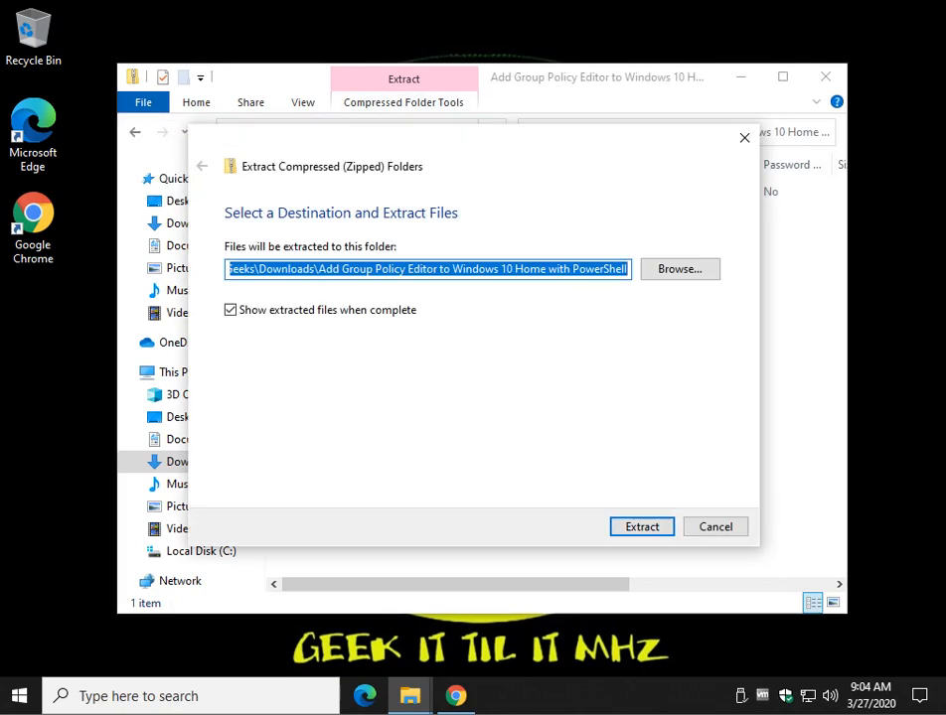
pyautogui.click(640, 526)
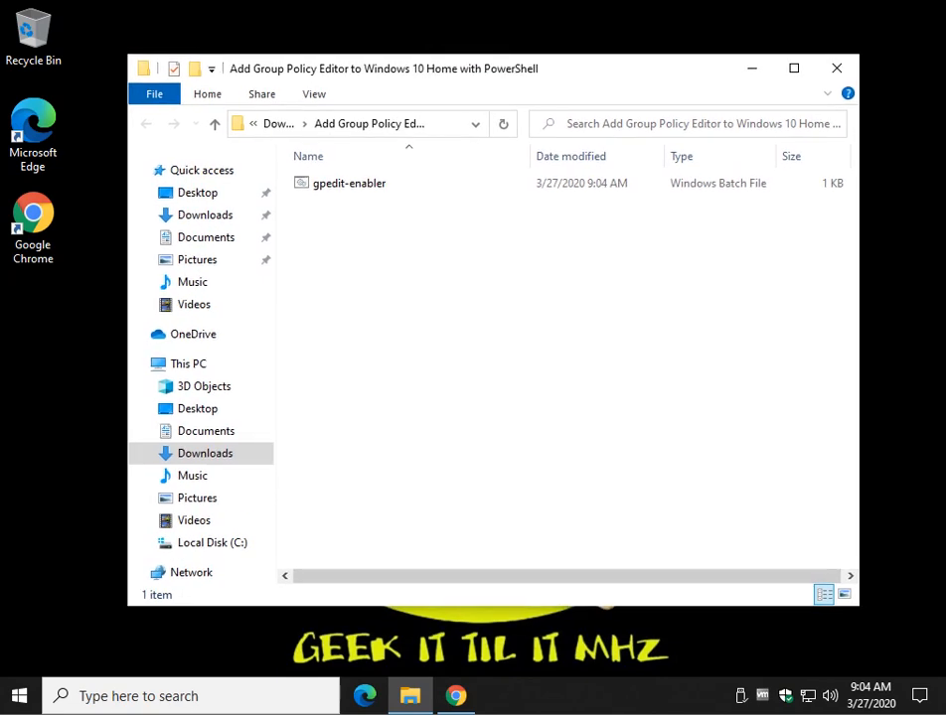
pyautogui.moveTo(350, 182)
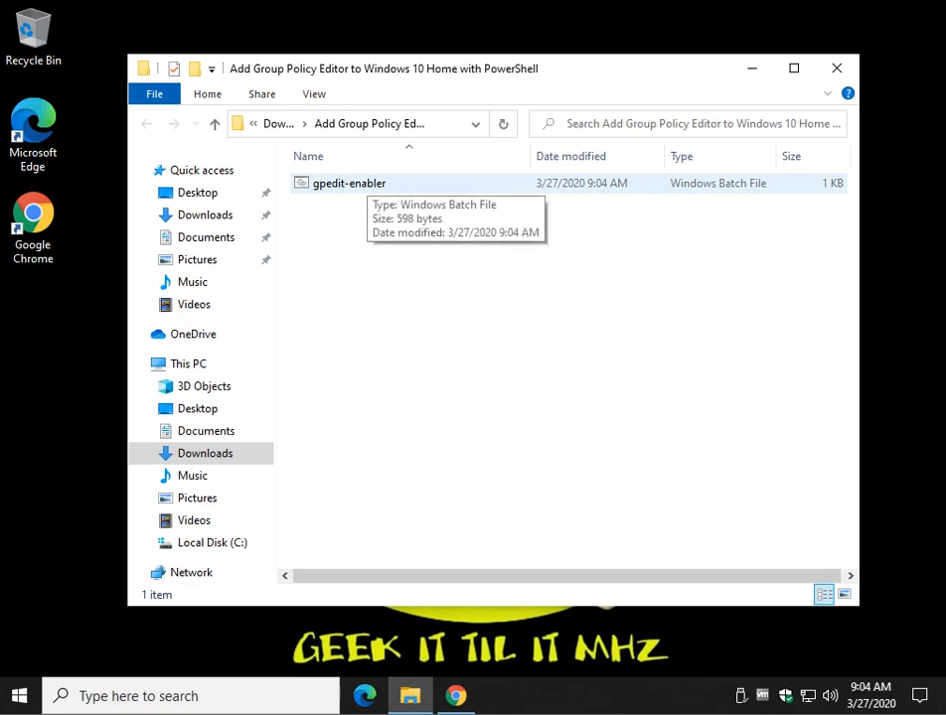
# Step: Run gpedit-enabler.bat as administrator from its extracted folder
pyautogui.click(350, 183)
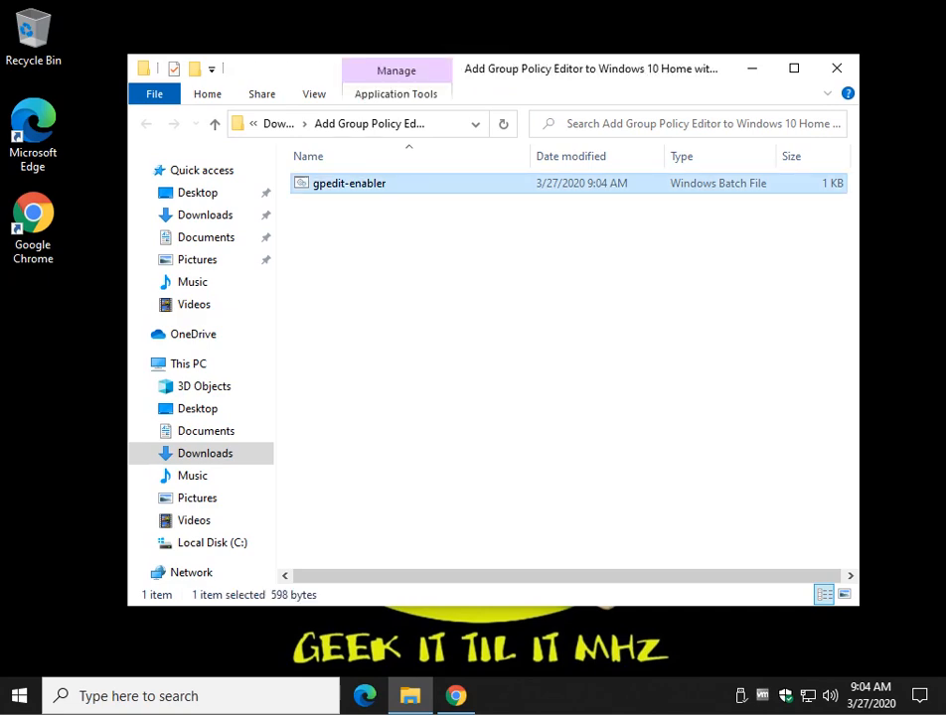
pyautogui.rightClick(350, 183)
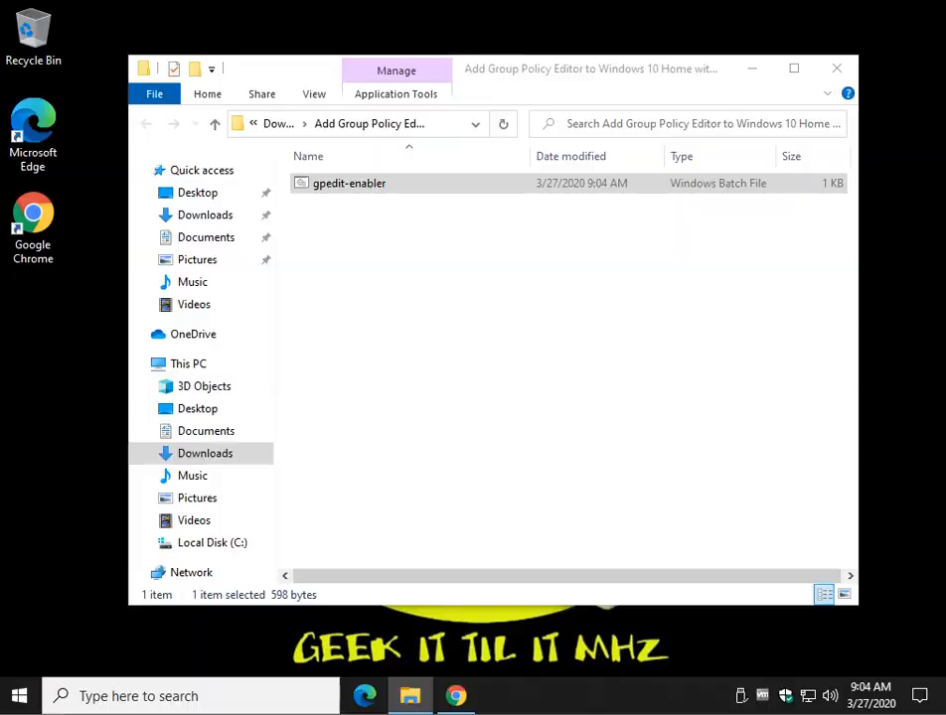
pyautogui.doubleClick(349, 182)
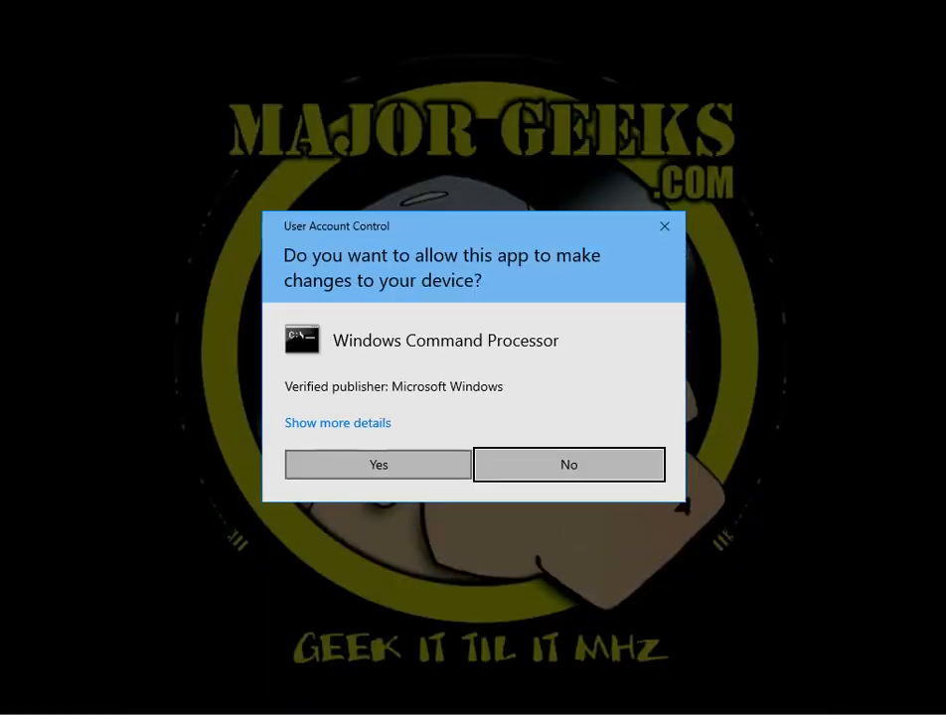
# Step: Grant the UAC permission so the script installs the packages, then return to the tutorial
pyautogui.click(377, 465)
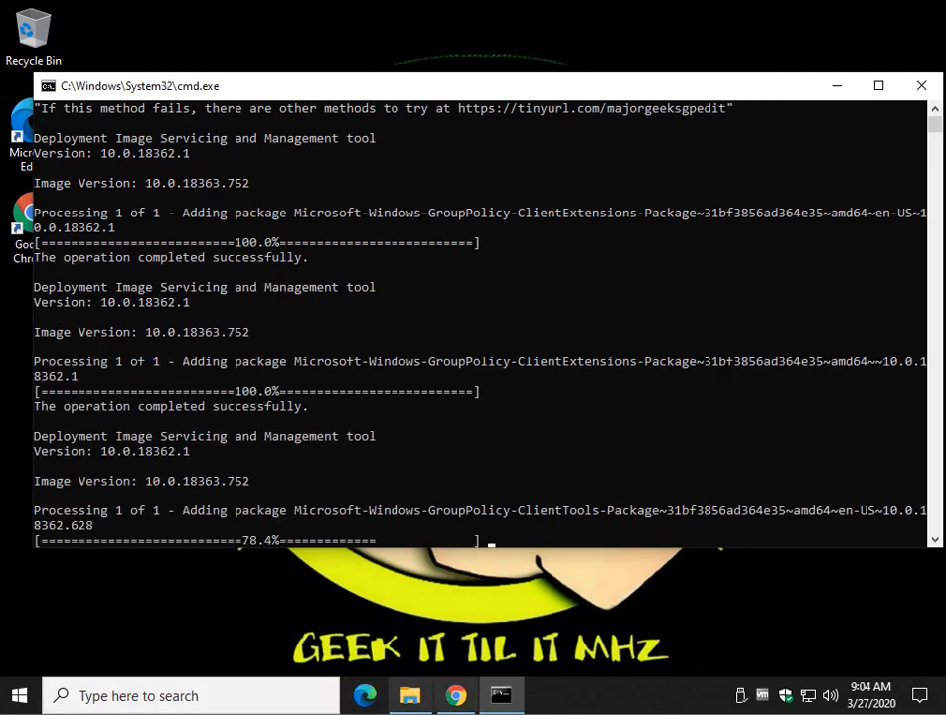
pyautogui.click(453, 696)
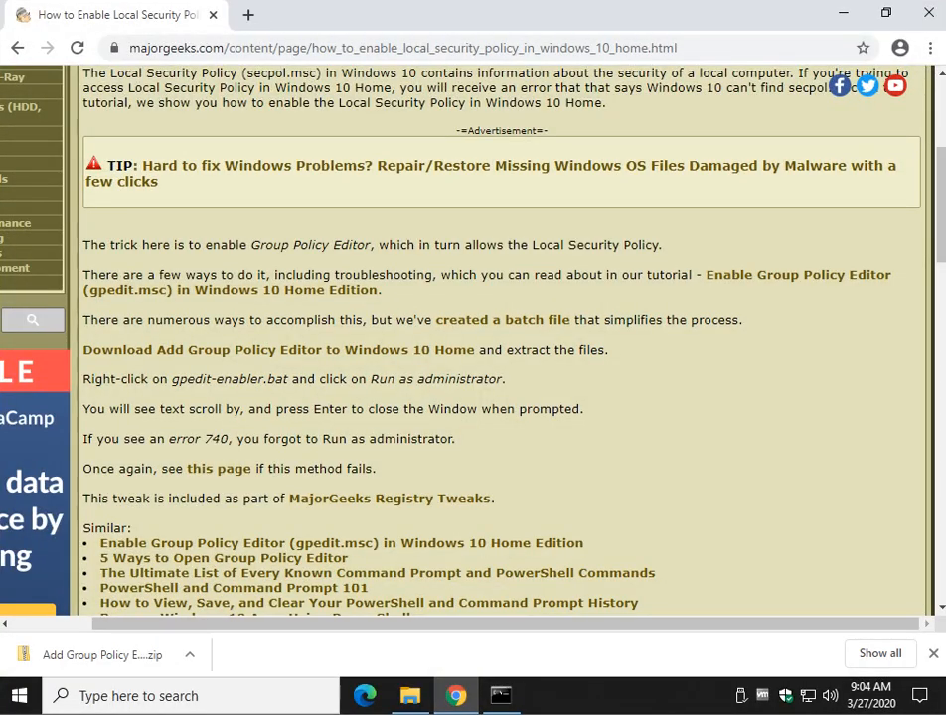
# Step: Scroll to the Troubleshooting section, download the x86x64 fix zip and close its contents window
pyautogui.scroll(3)
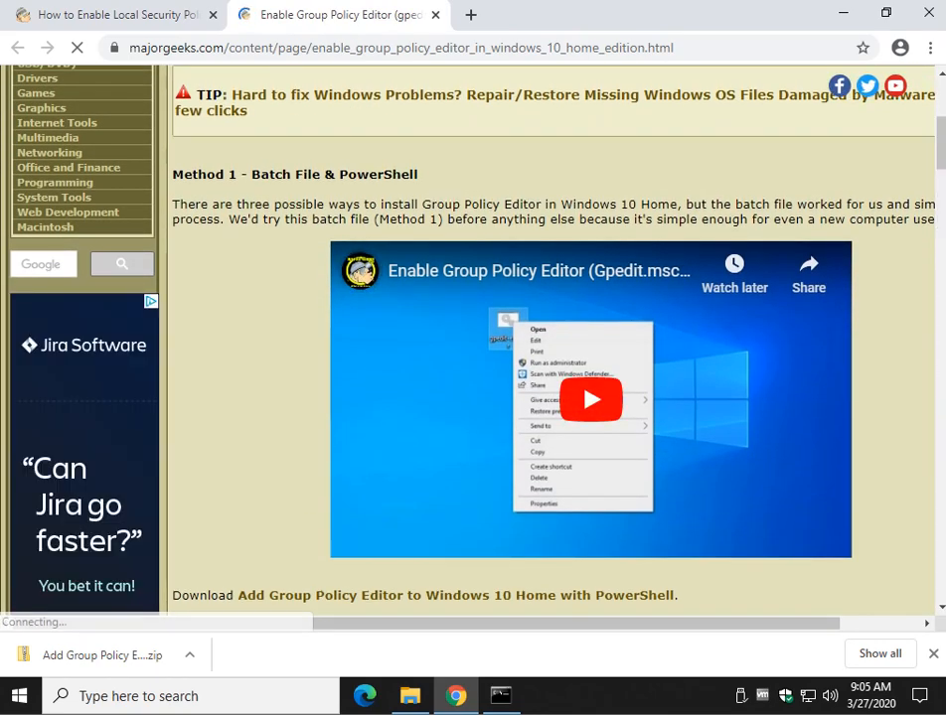
pyautogui.scroll(-3)
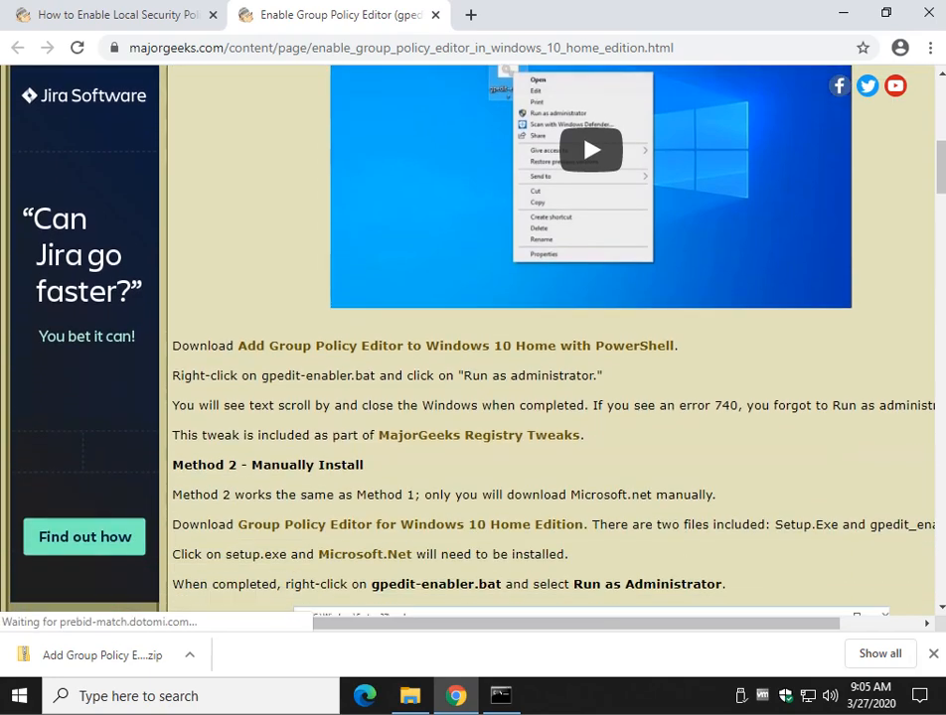
pyautogui.scroll(-3)
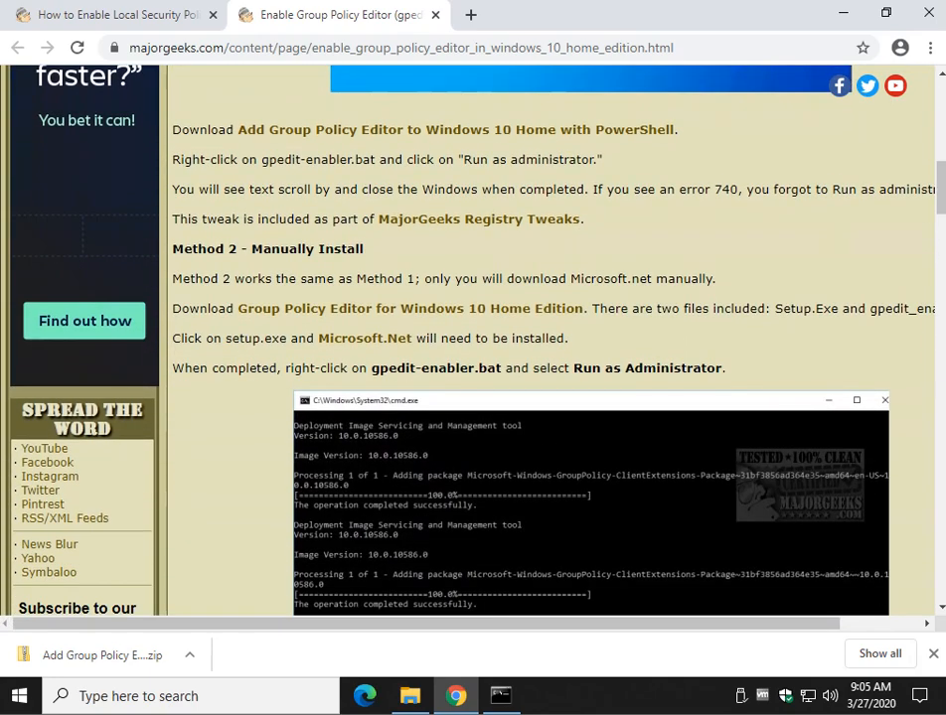
pyautogui.moveTo(366, 338)
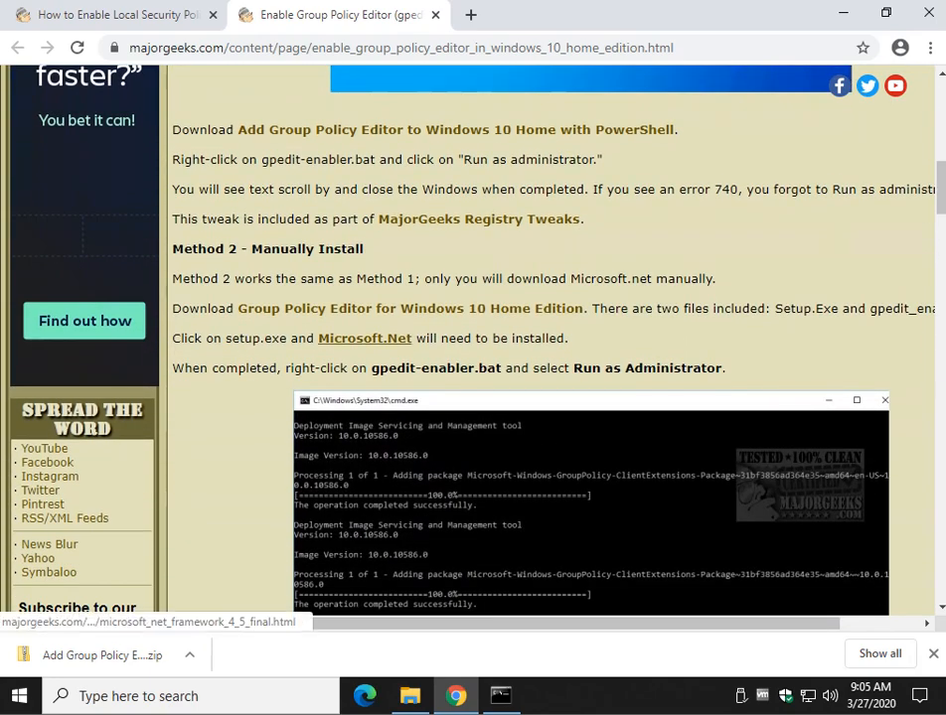
pyautogui.moveTo(409, 308)
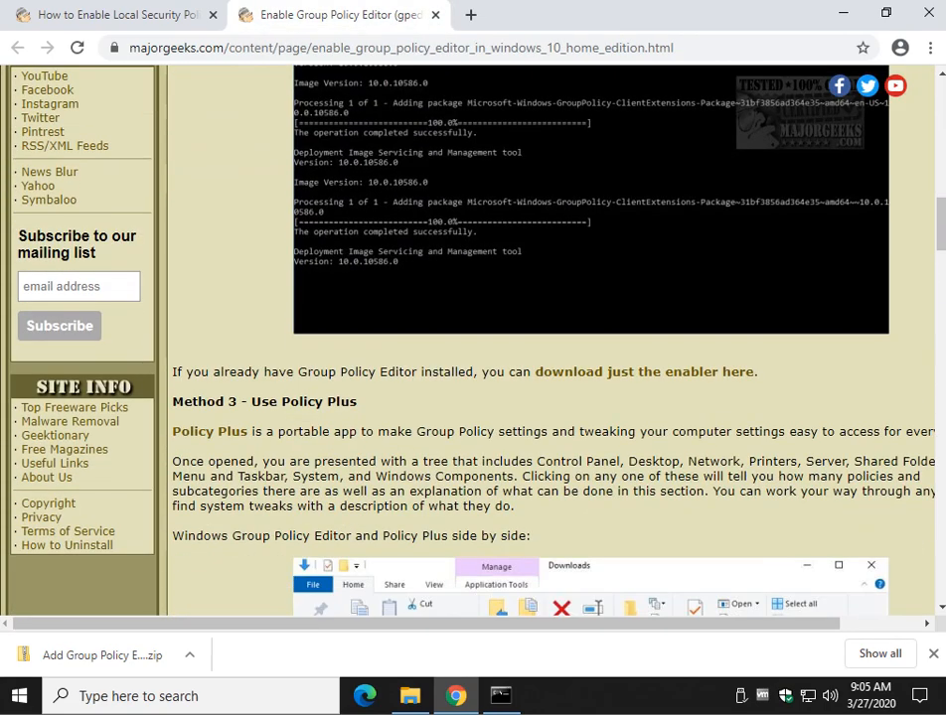
pyautogui.scroll(-3)
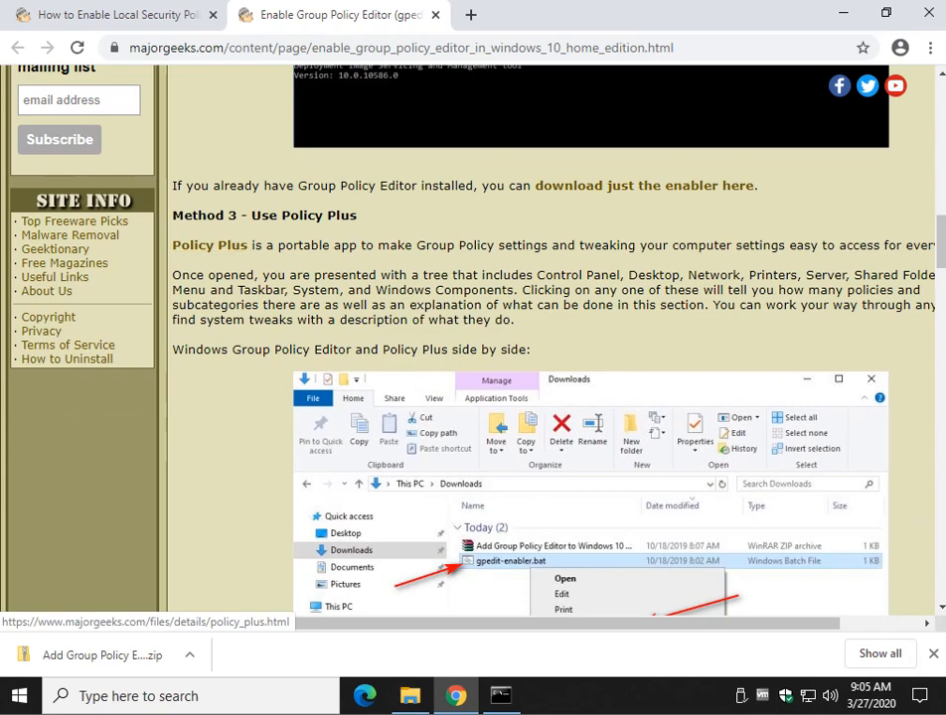
pyautogui.scroll(-3)
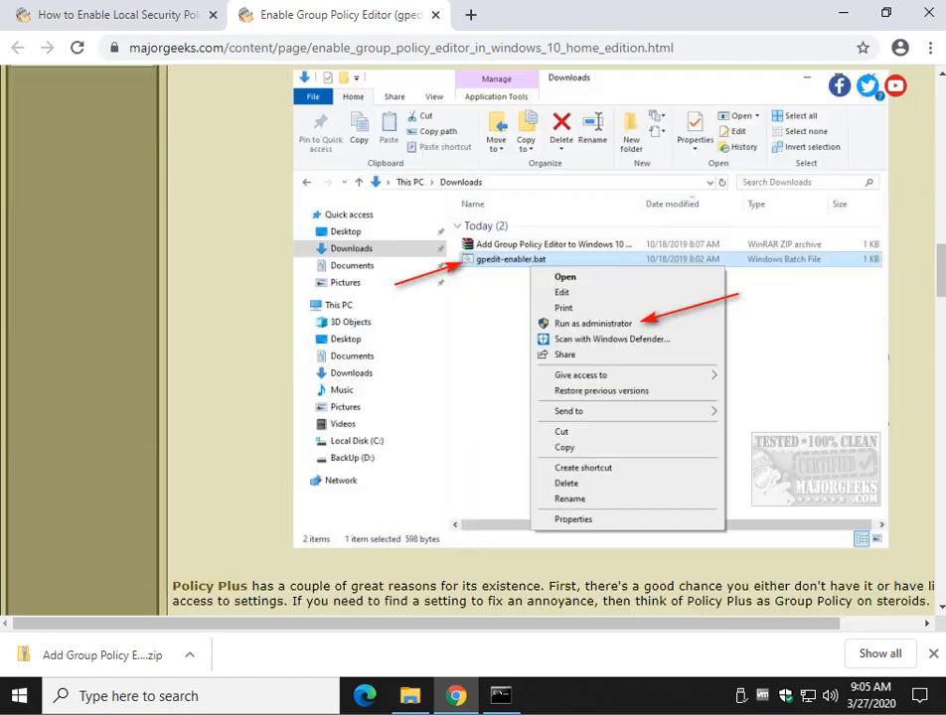
pyautogui.scroll(3)
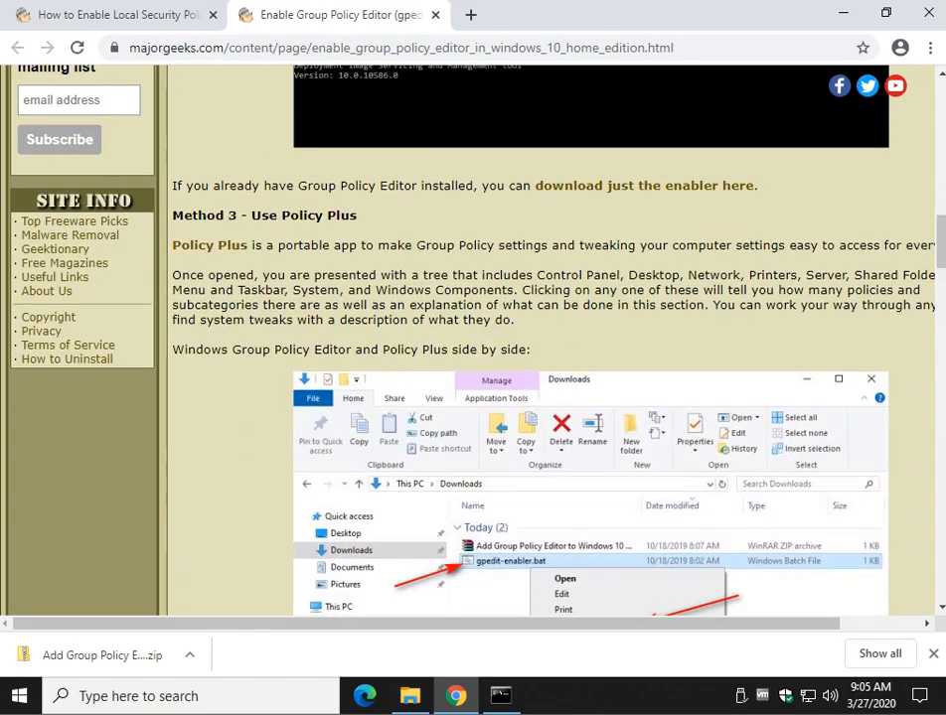
pyautogui.scroll(-3)
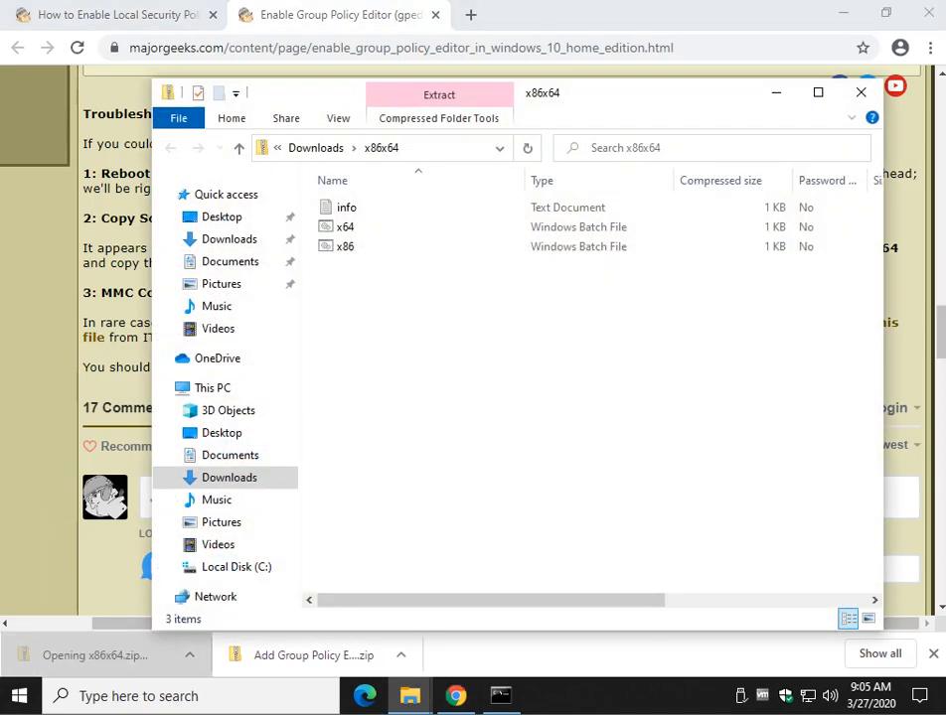
pyautogui.click(858, 93)
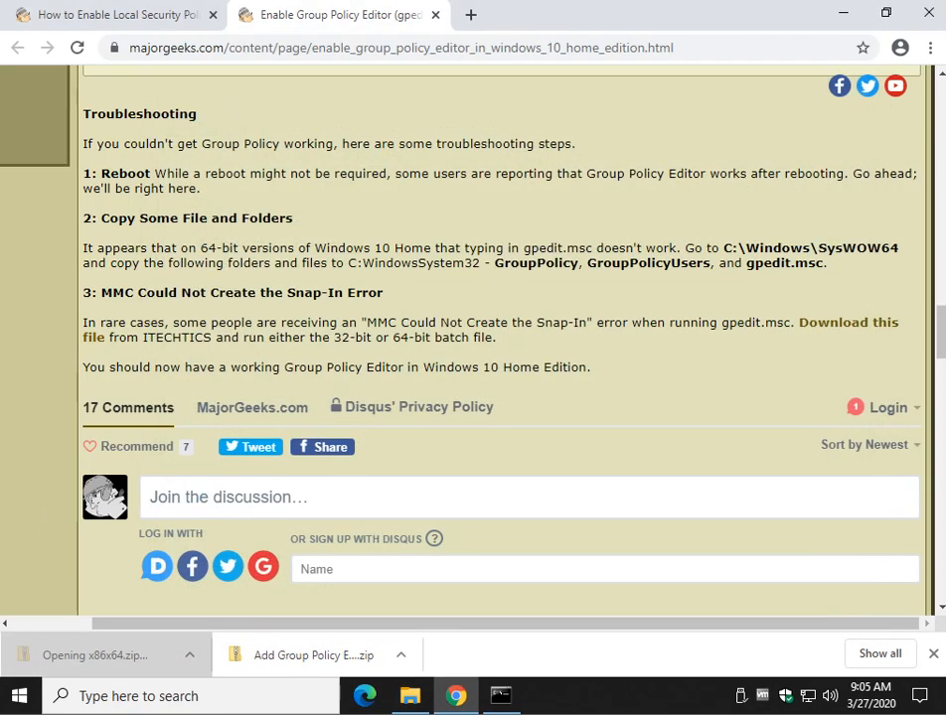
# Step: Scroll down through the article's comments section
pyautogui.scroll(-3)
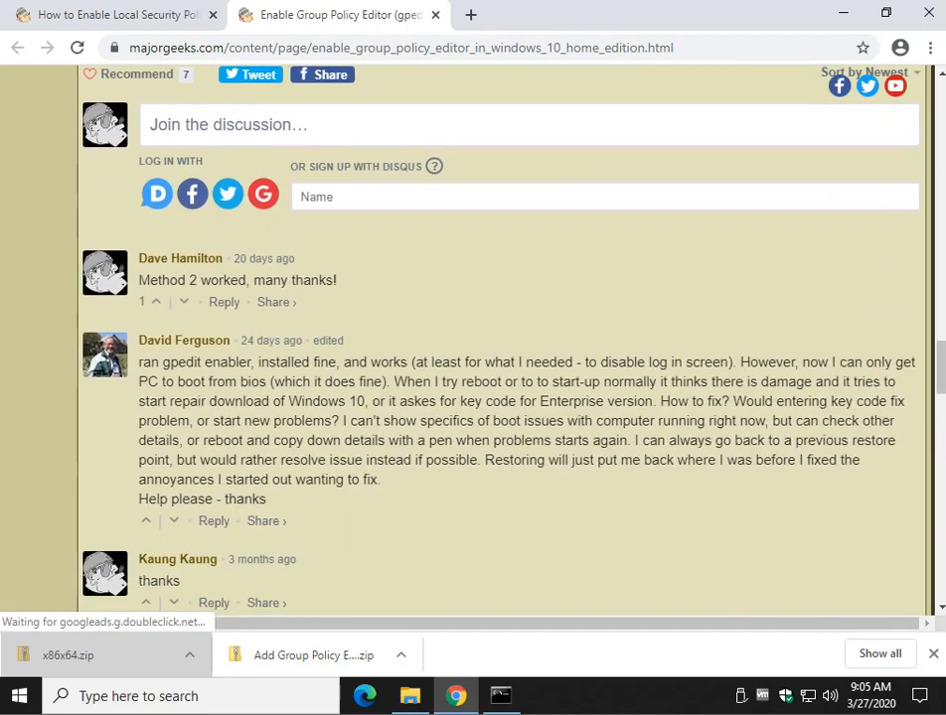
pyautogui.scroll(-3)
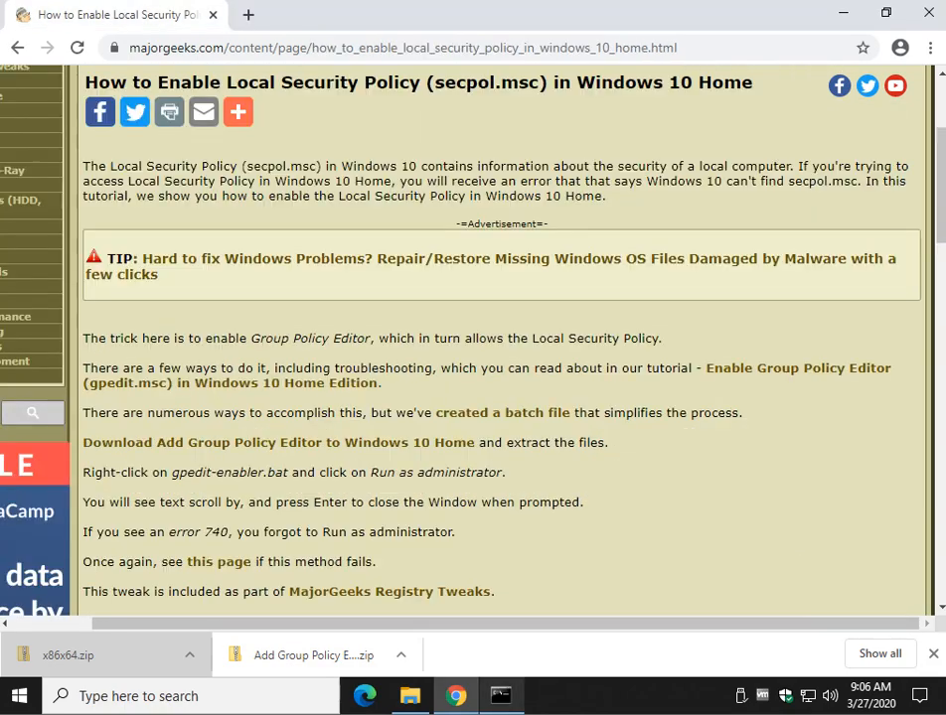
# Step: Launch gpedit.msc from the Run dialog to open the Local Group Policy Editor
pyautogui.click(501, 696)
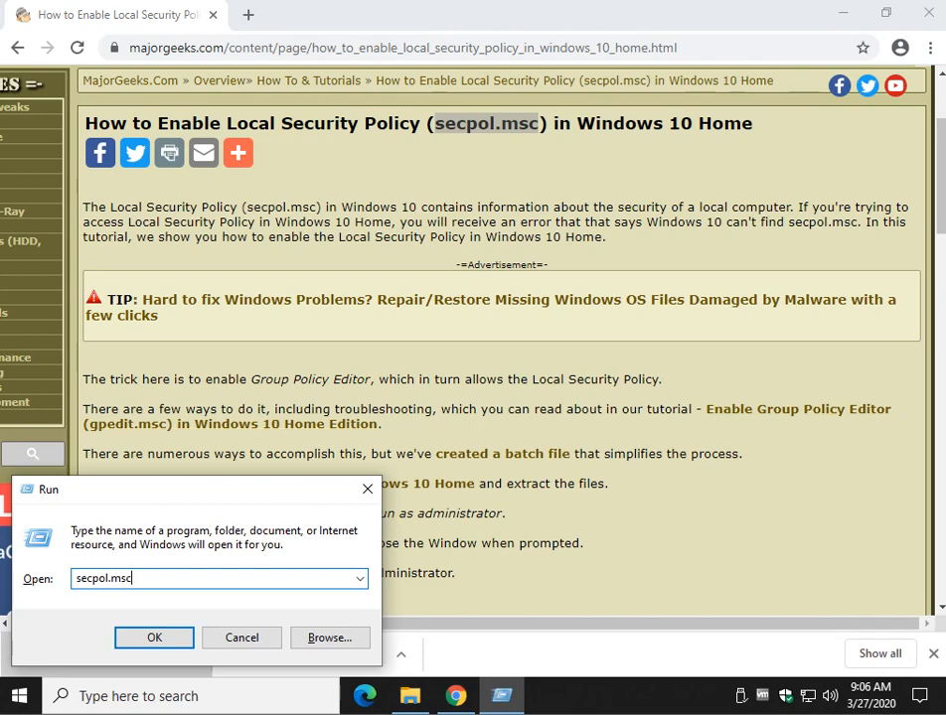
pyautogui.click(153, 636)
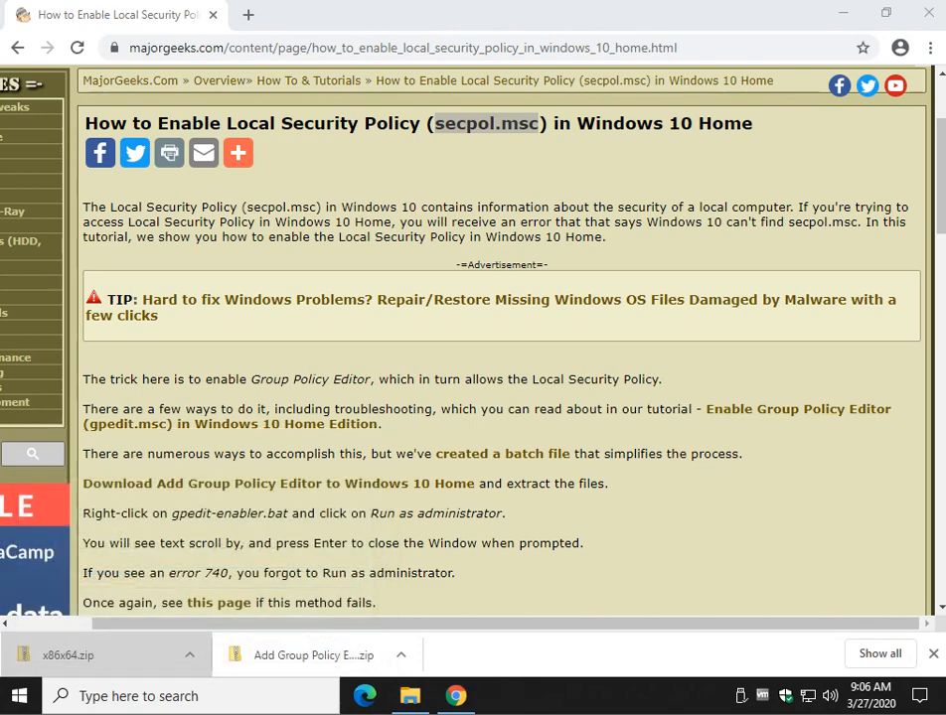
pyautogui.click(500, 695)
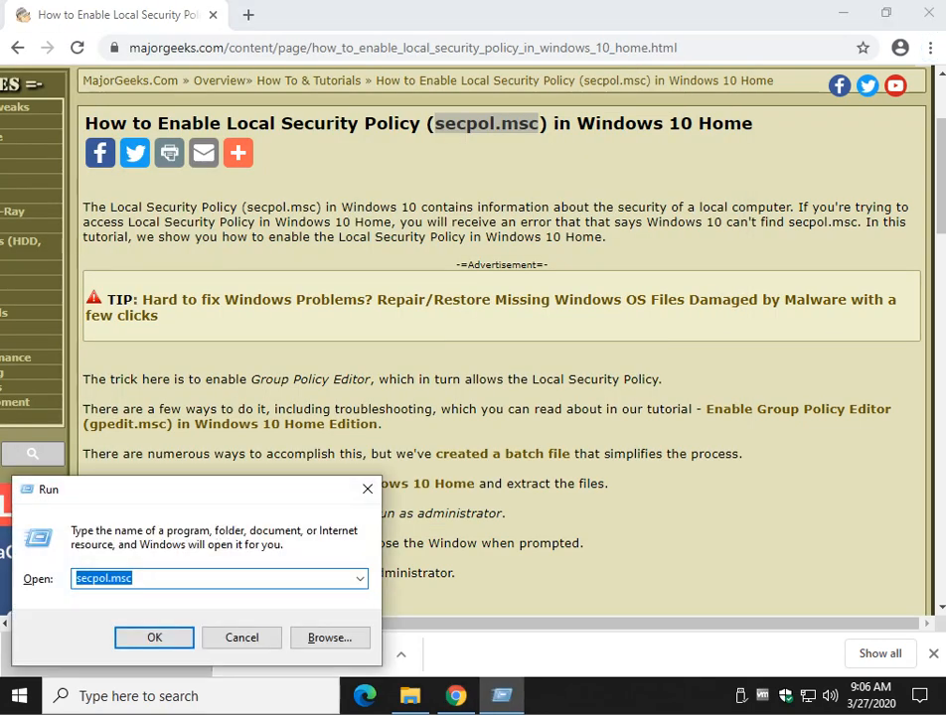
pyautogui.write('gpedit')
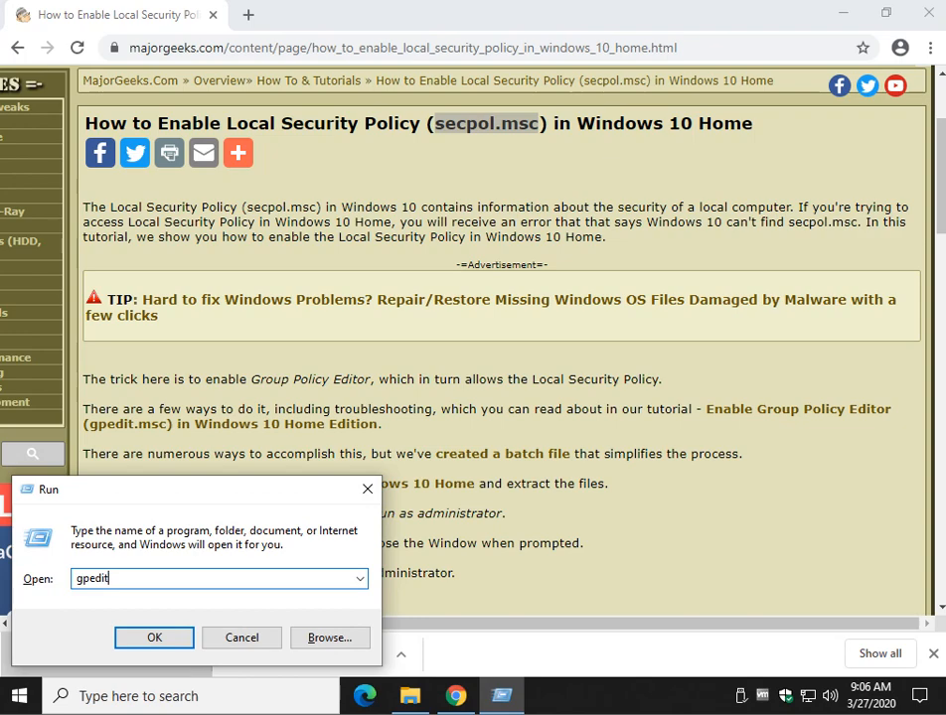
pyautogui.write('.msc')
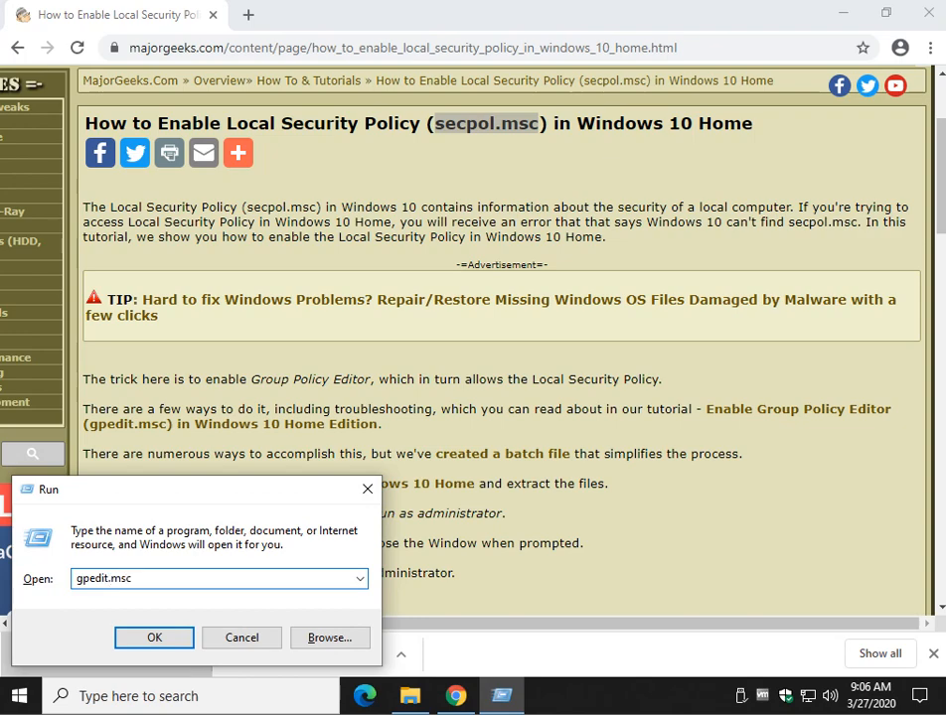
pyautogui.click(155, 636)
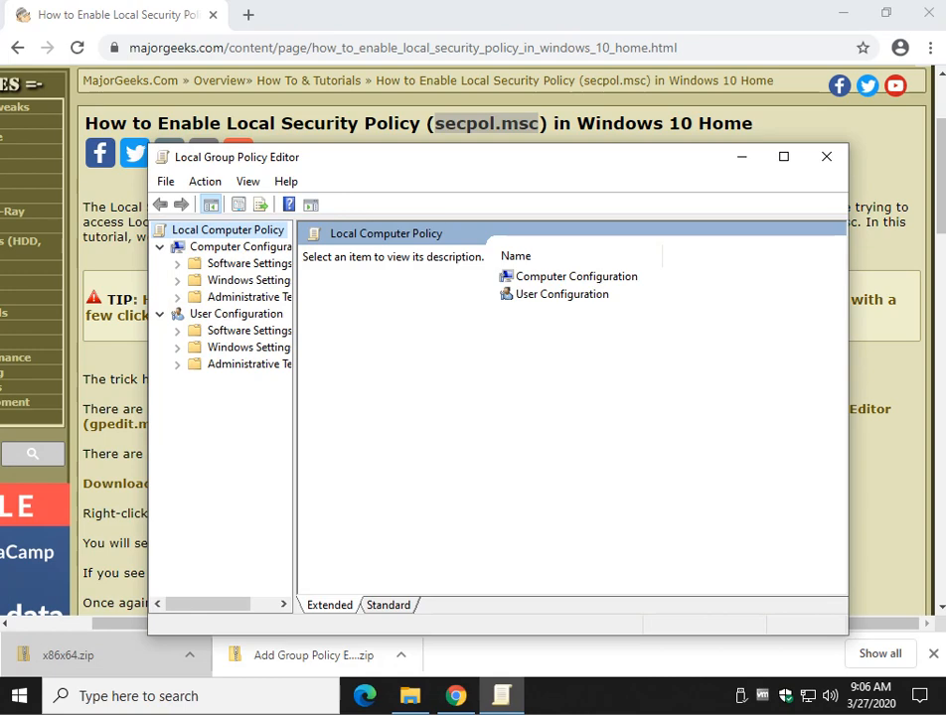
# Step: Widen the policy tree pane to show full category names, then close the editor
pyautogui.moveTo(294, 398); pyautogui.dragTo(385, 398)
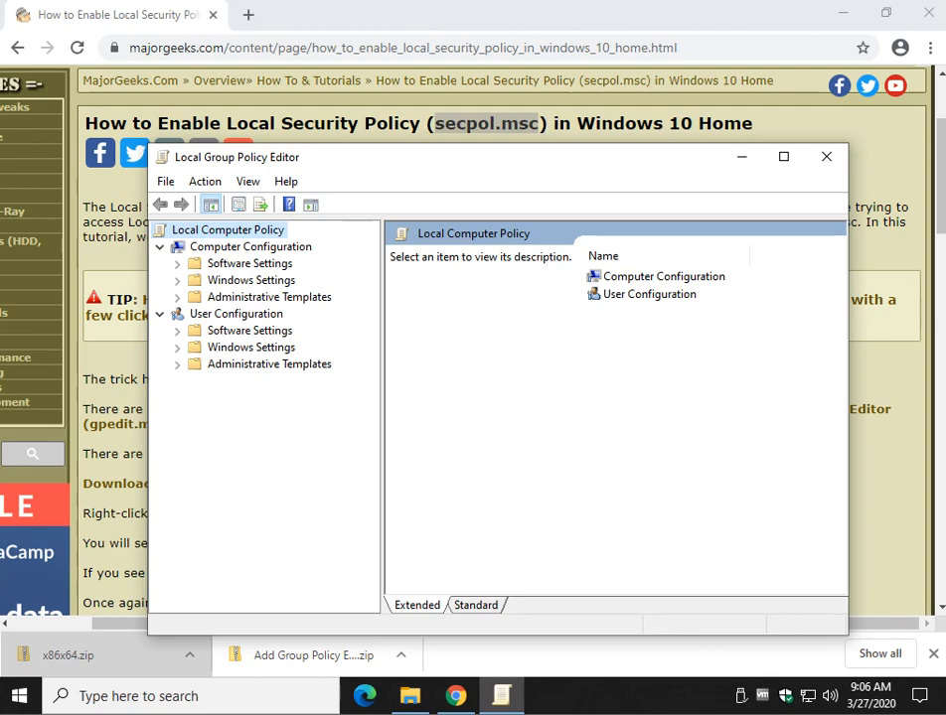
pyautogui.click(826, 155)
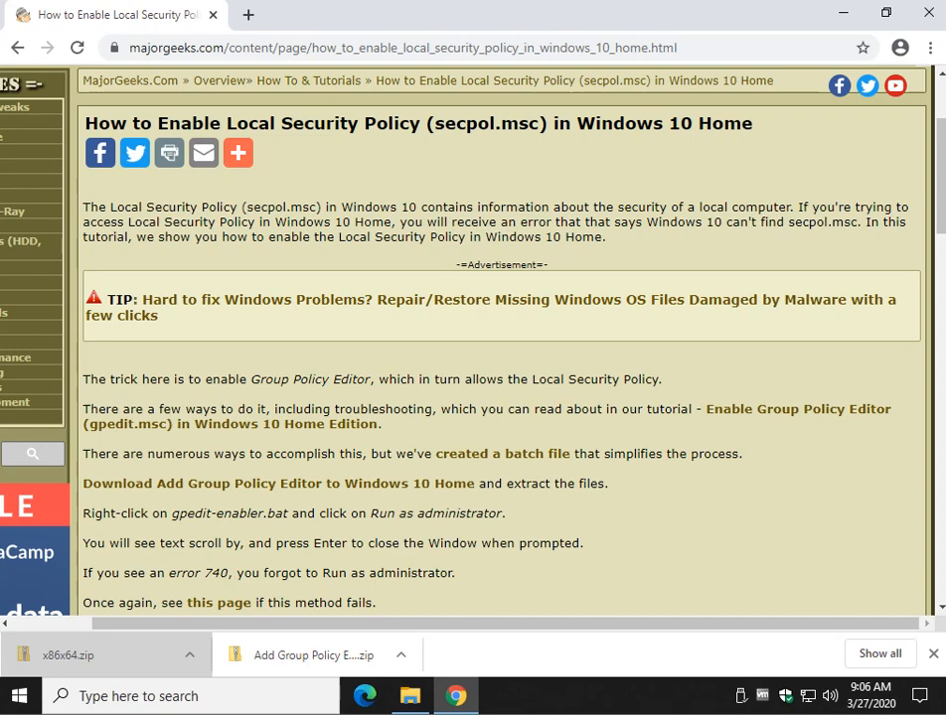
pyautogui.scroll(-3)
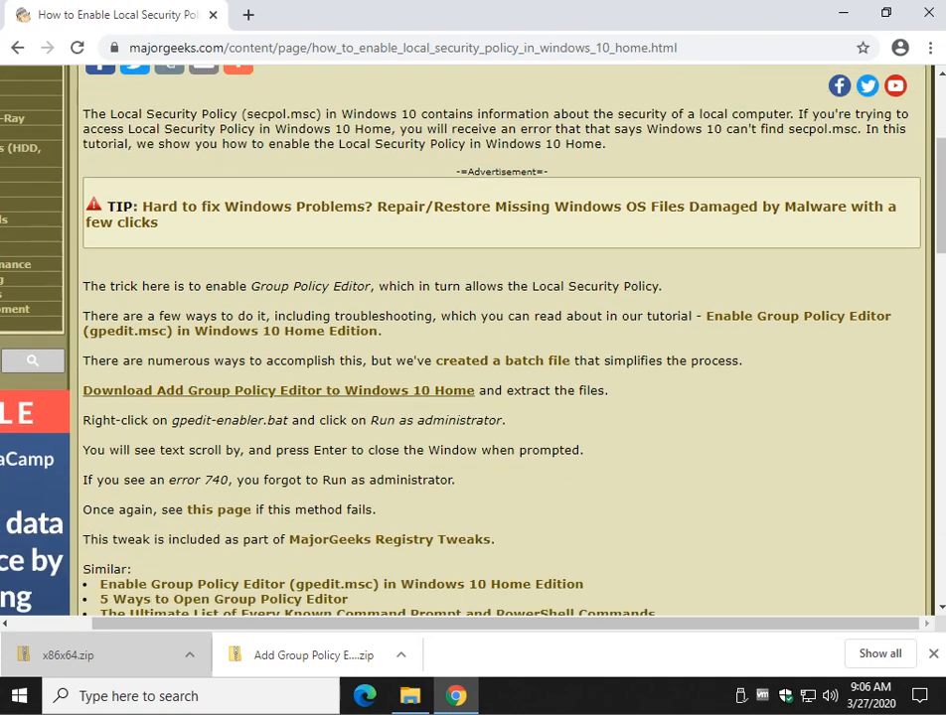
pyautogui.scroll(-3)
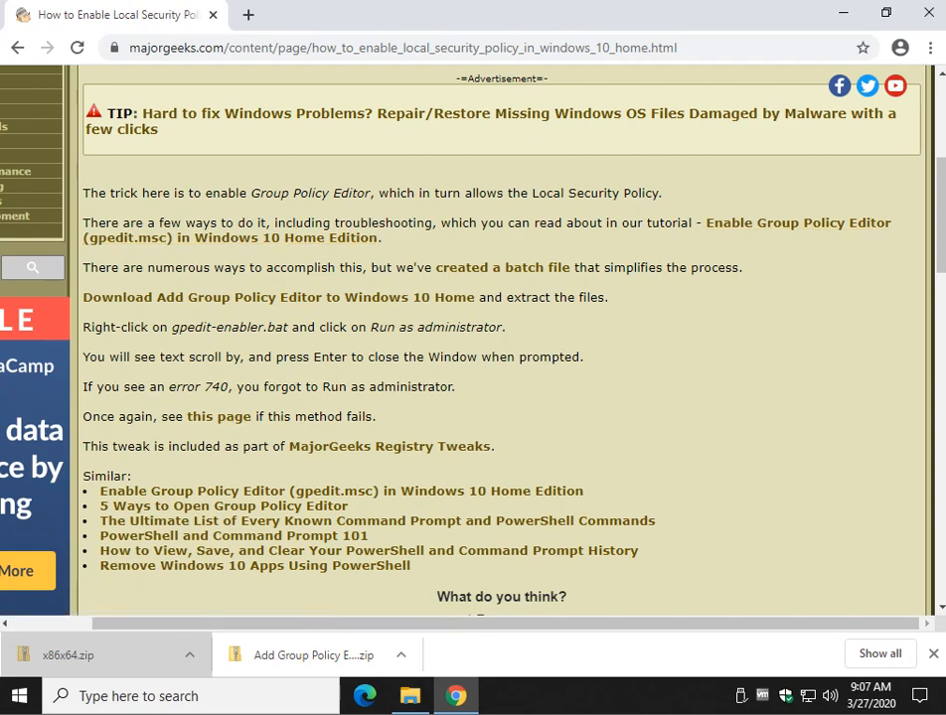
pyautogui.scroll(3)
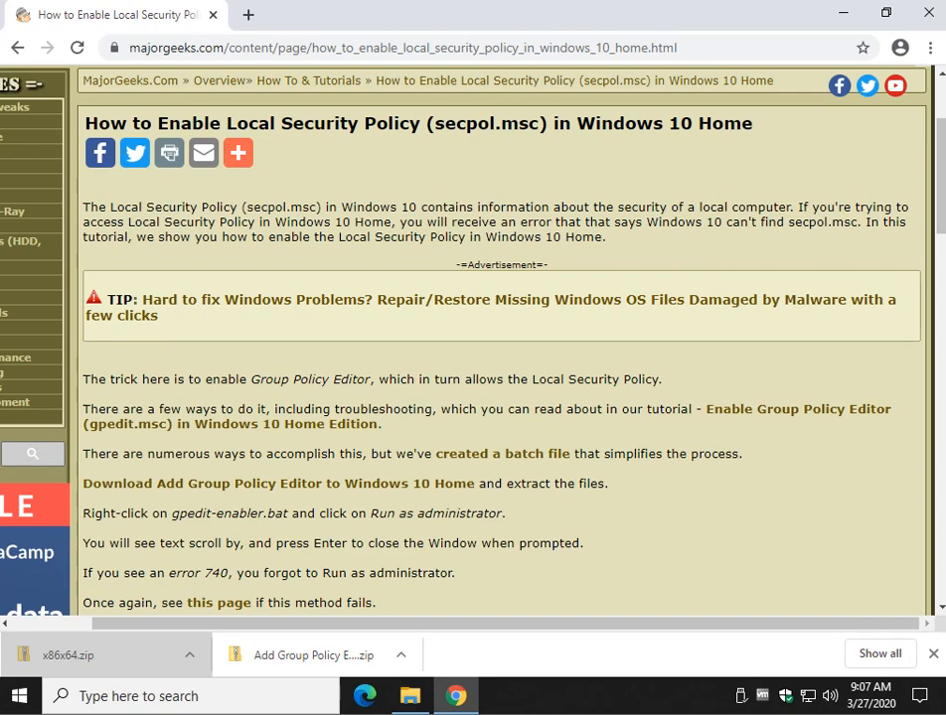
pyautogui.moveTo(278, 485)
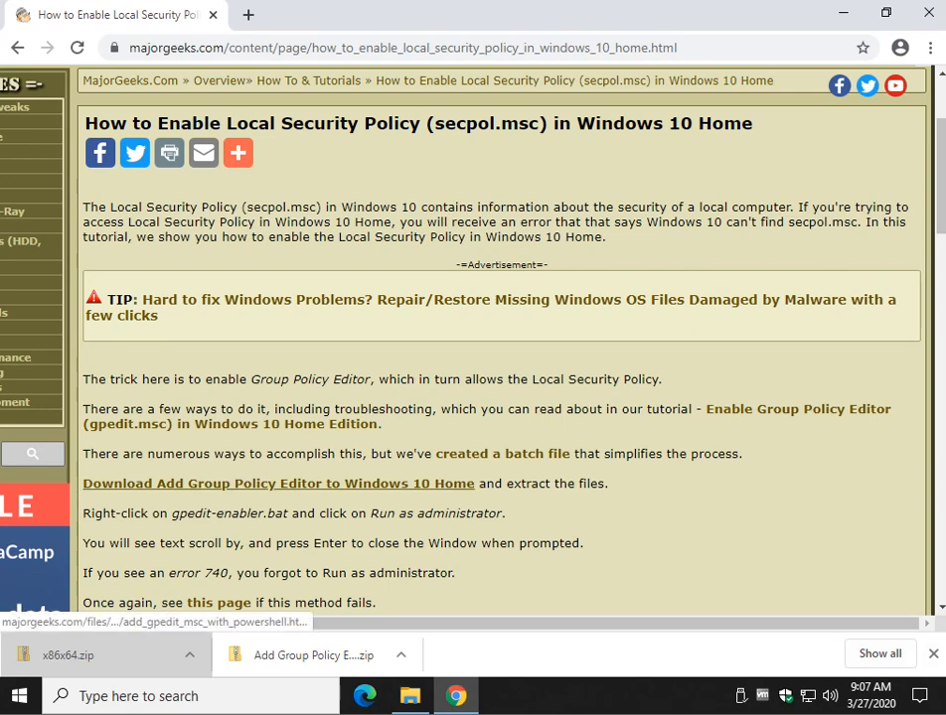